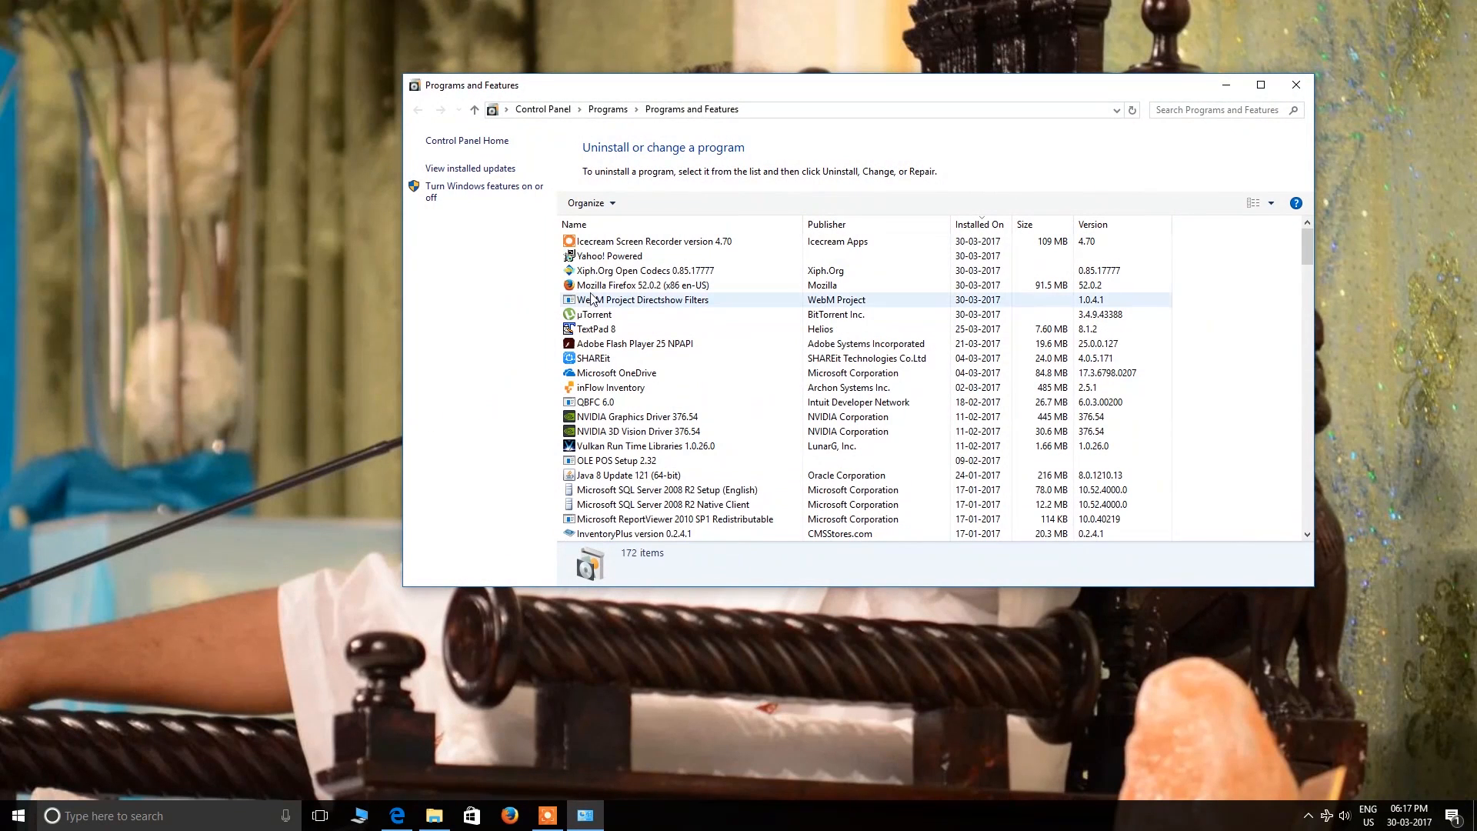
Go to greatis.com/unhackme in Edge and save the unhackme.zip download.
left_click(608, 256)
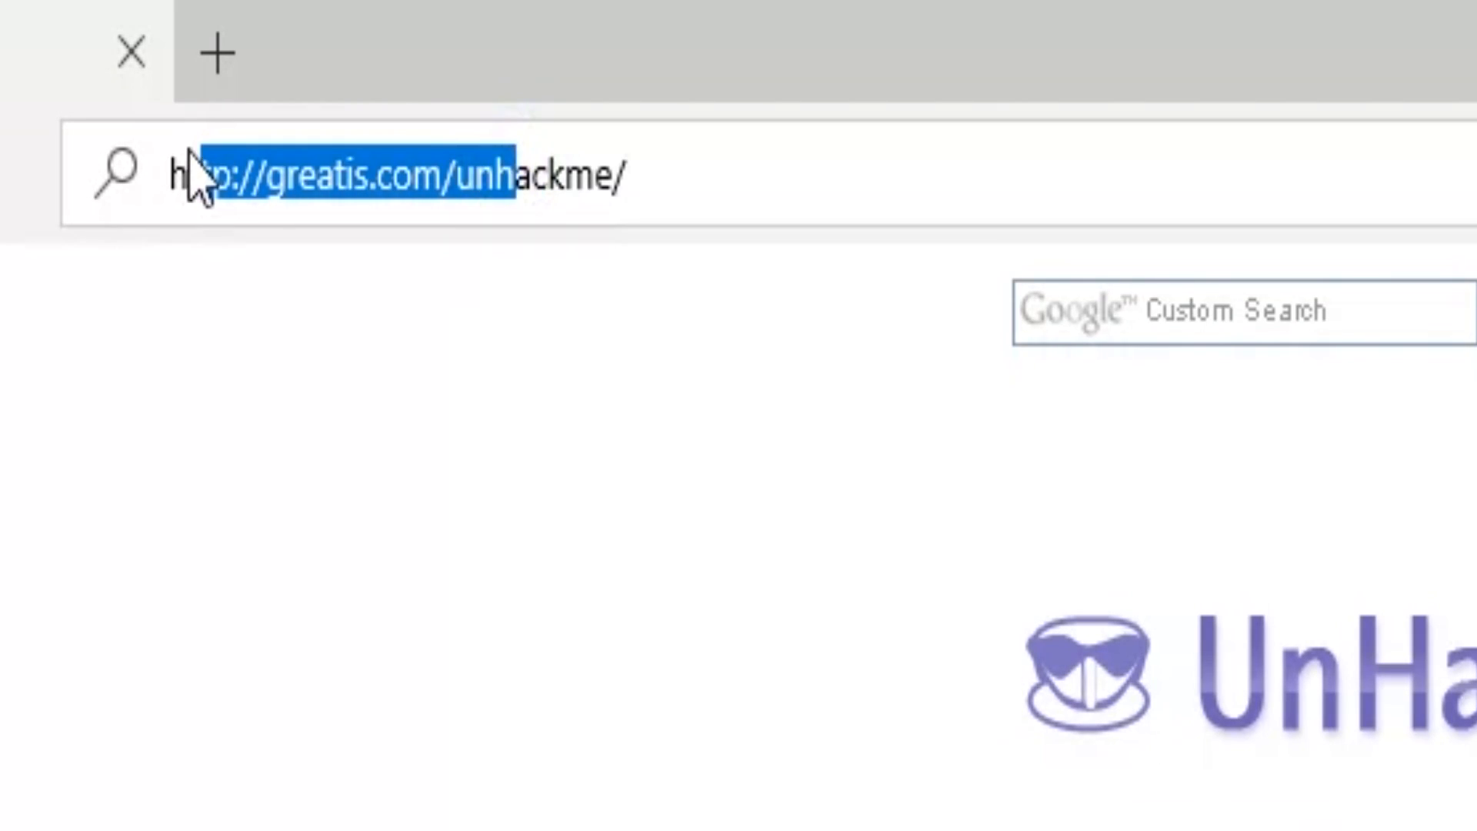
key("Return")
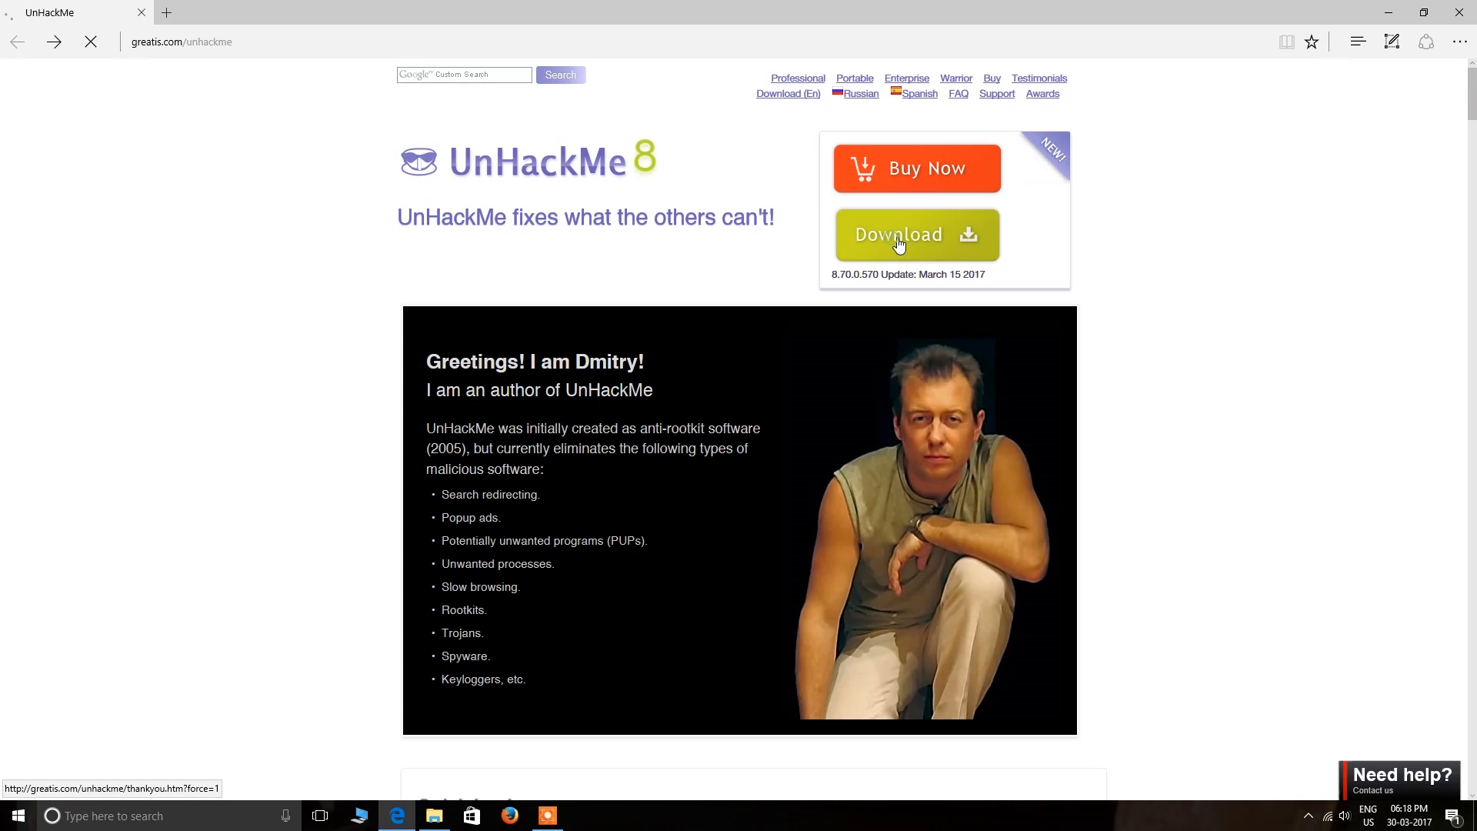
left_click(915, 234)
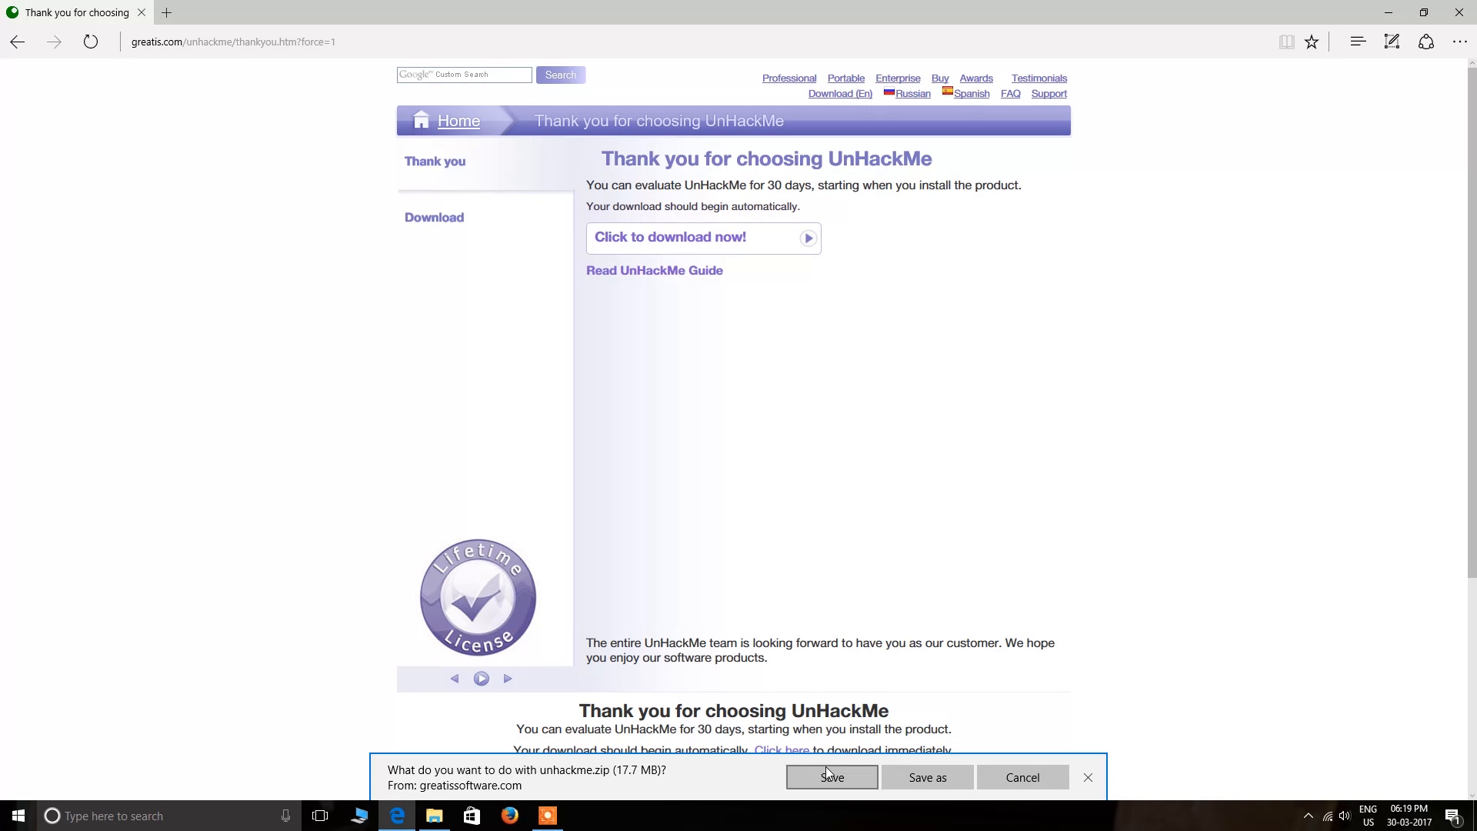
left_click(830, 777)
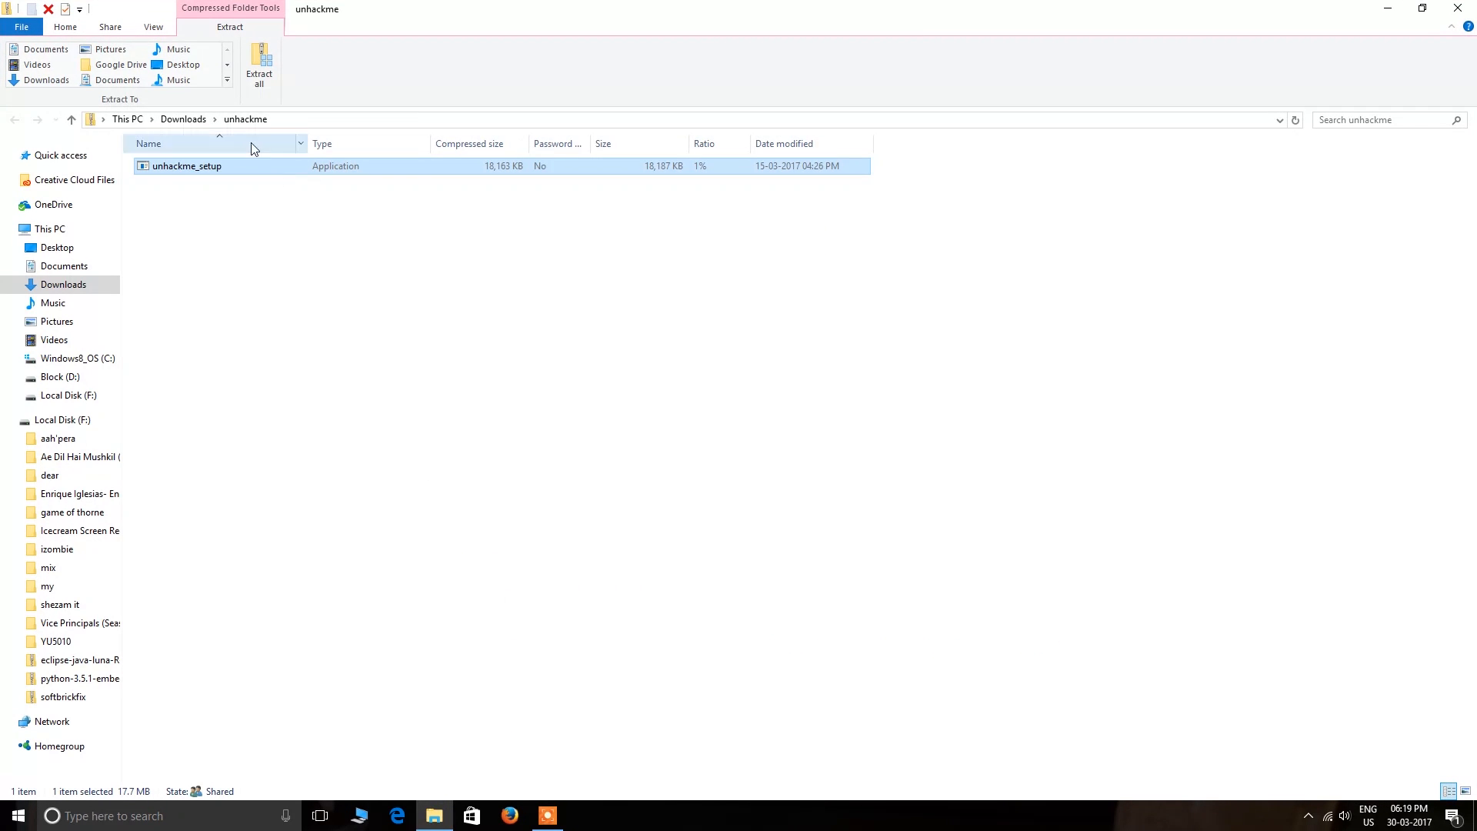
mouse_move(201, 174)
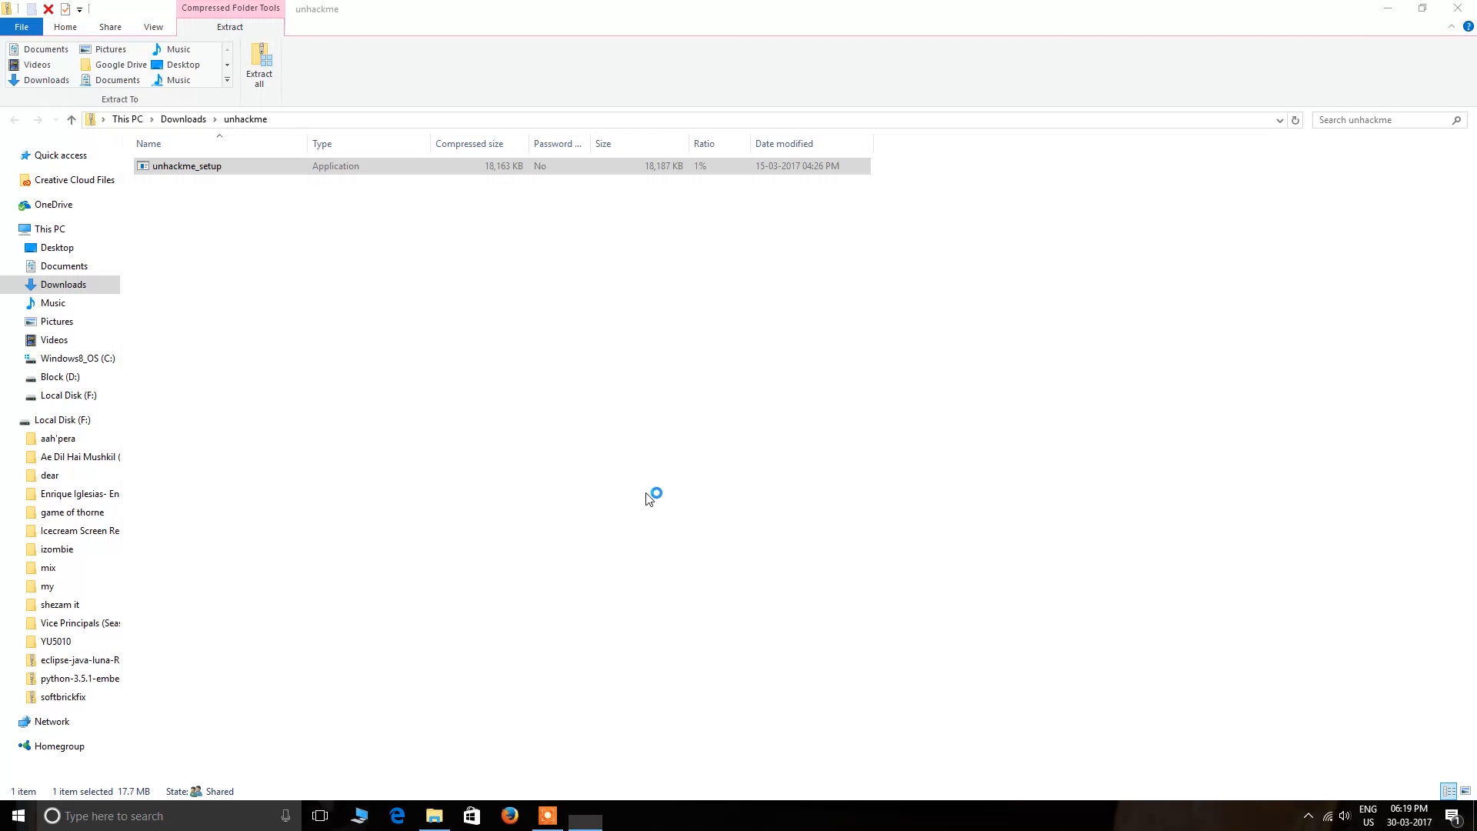
Run unhackme_setup, accept the license, keep the desktop icon, and finish without First Scan.
double_click(187, 166)
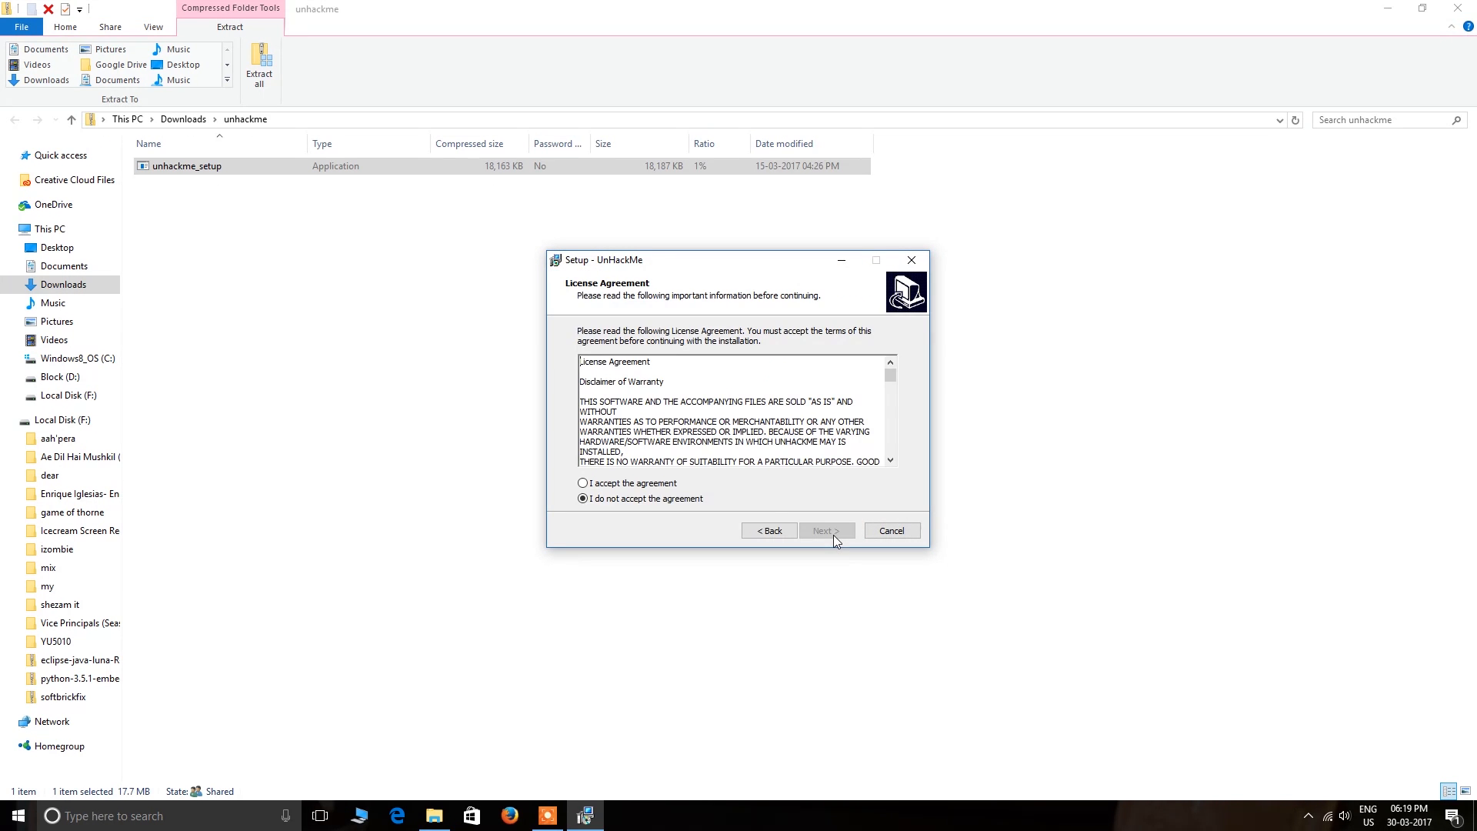
left_click(825, 530)
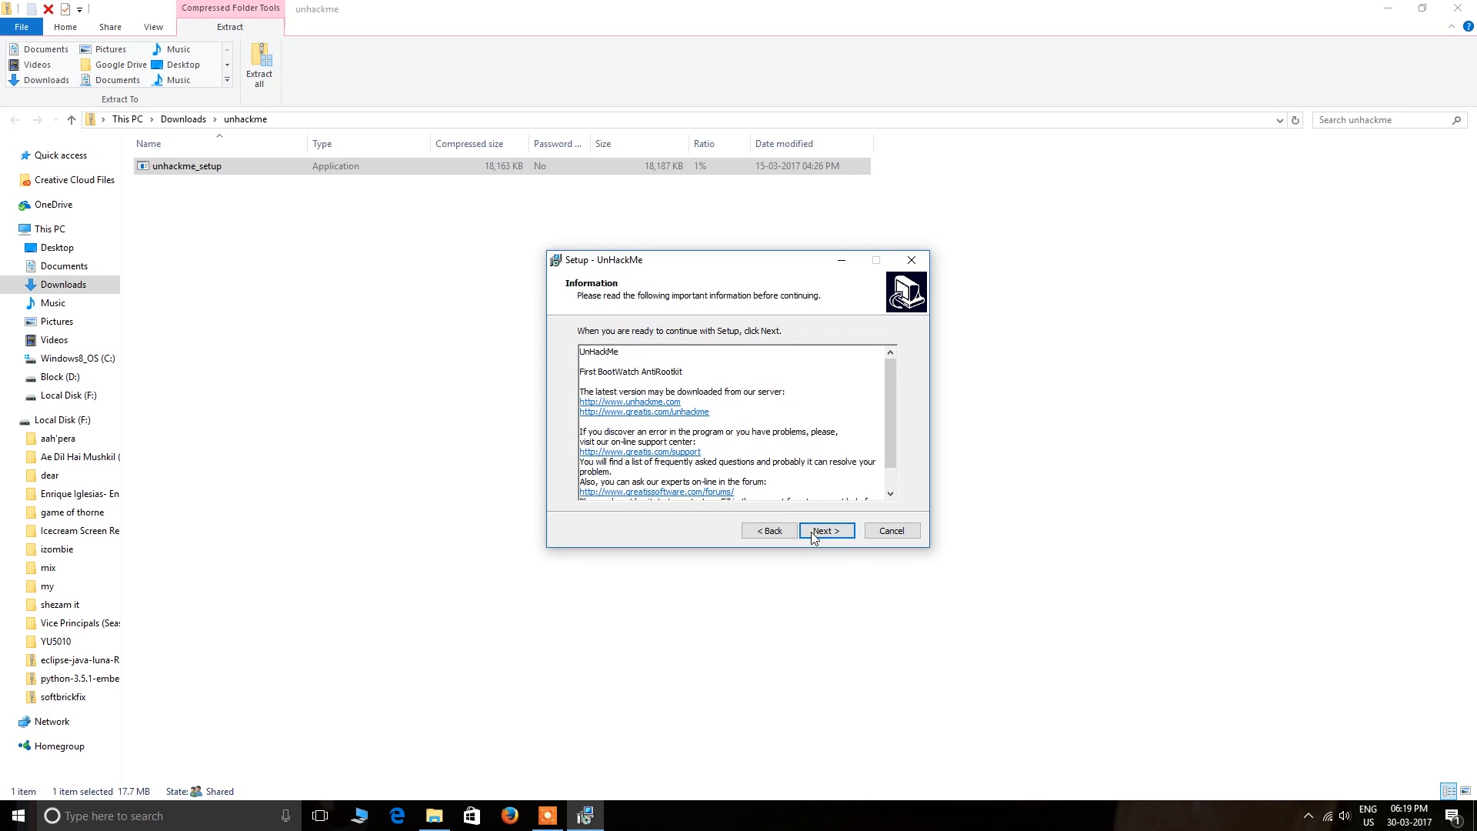
left_click(824, 530)
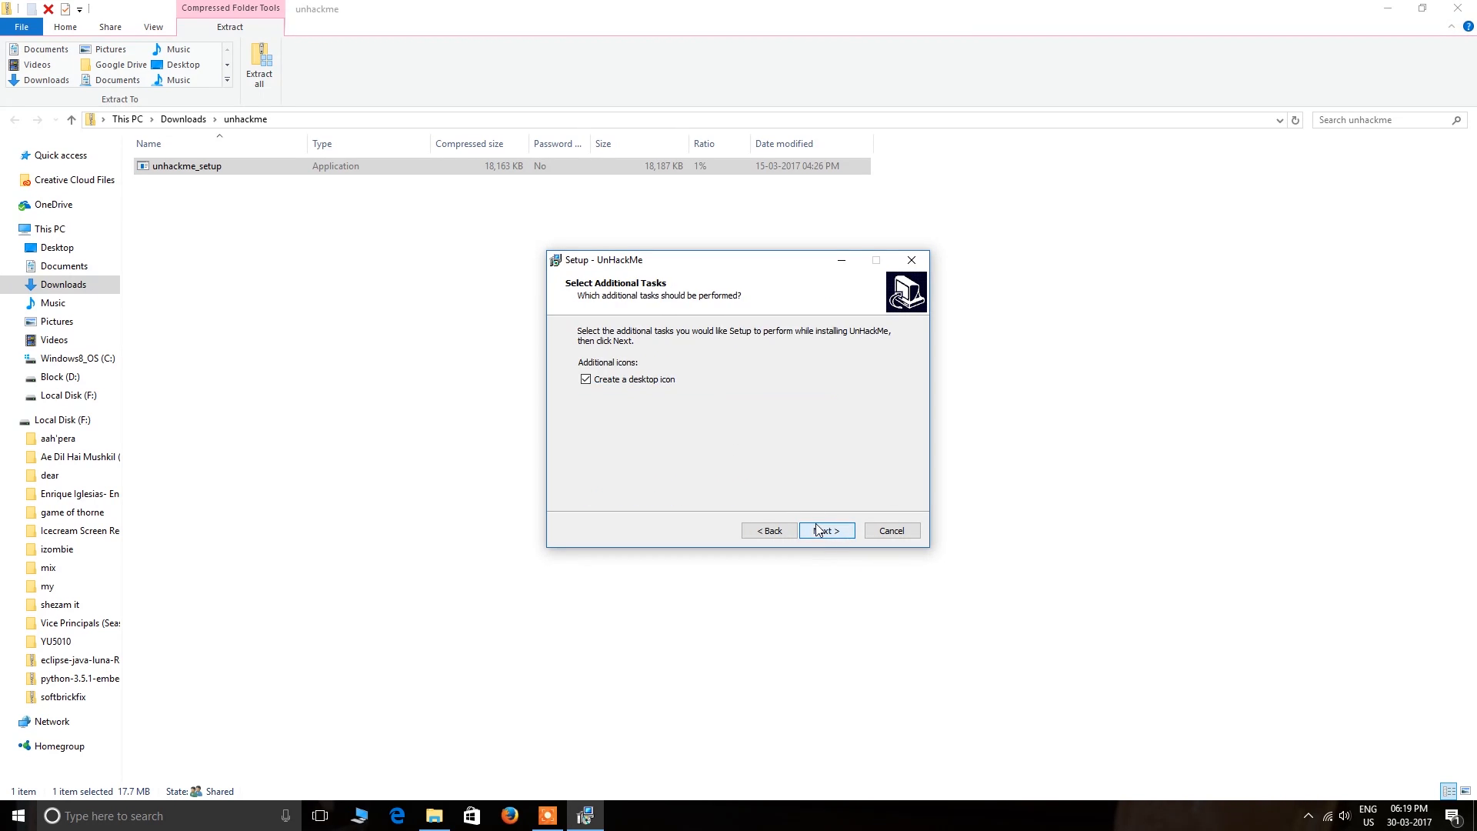
left_click(826, 531)
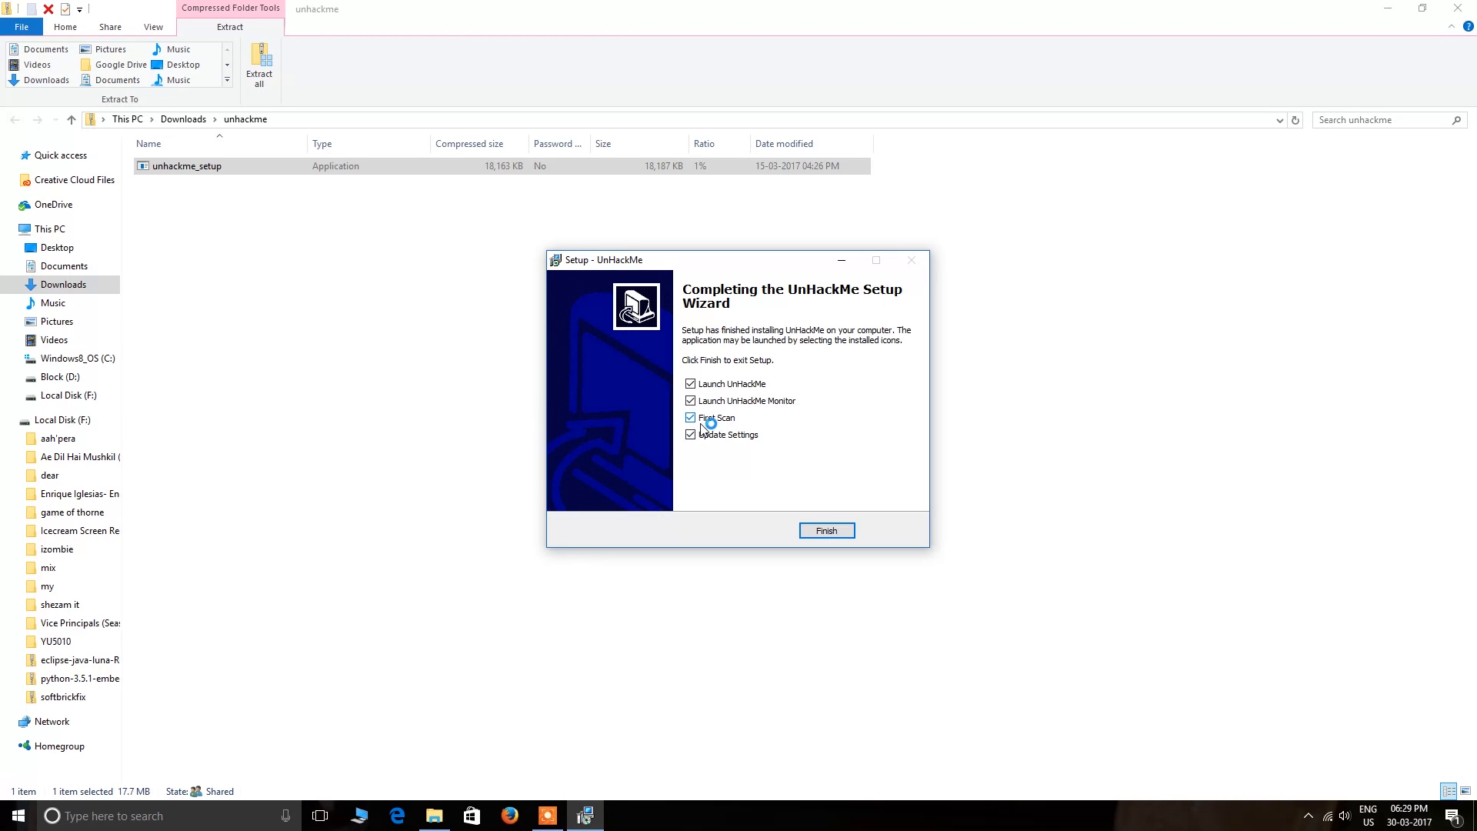
left_click(691, 417)
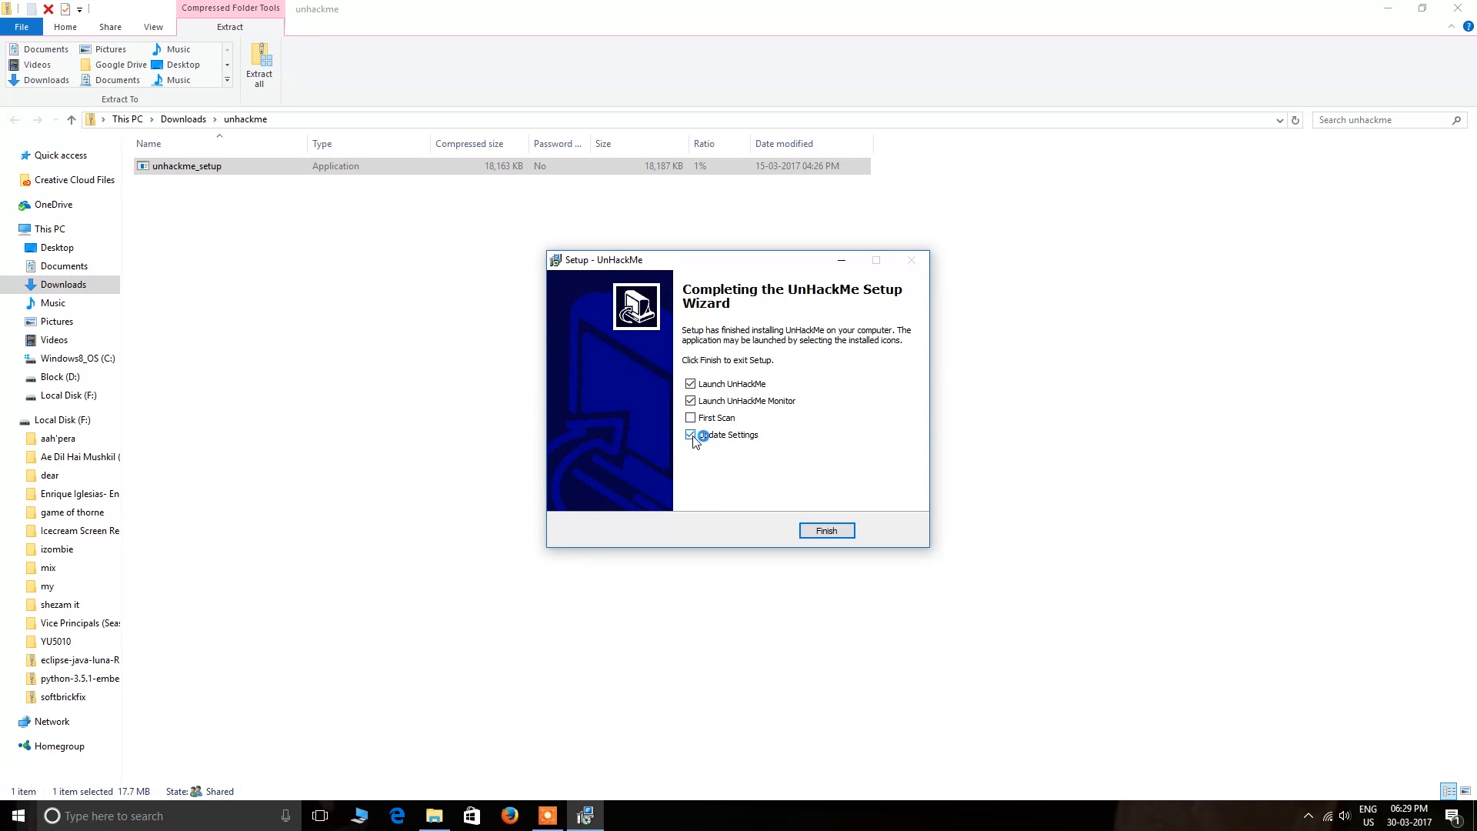
left_click(826, 529)
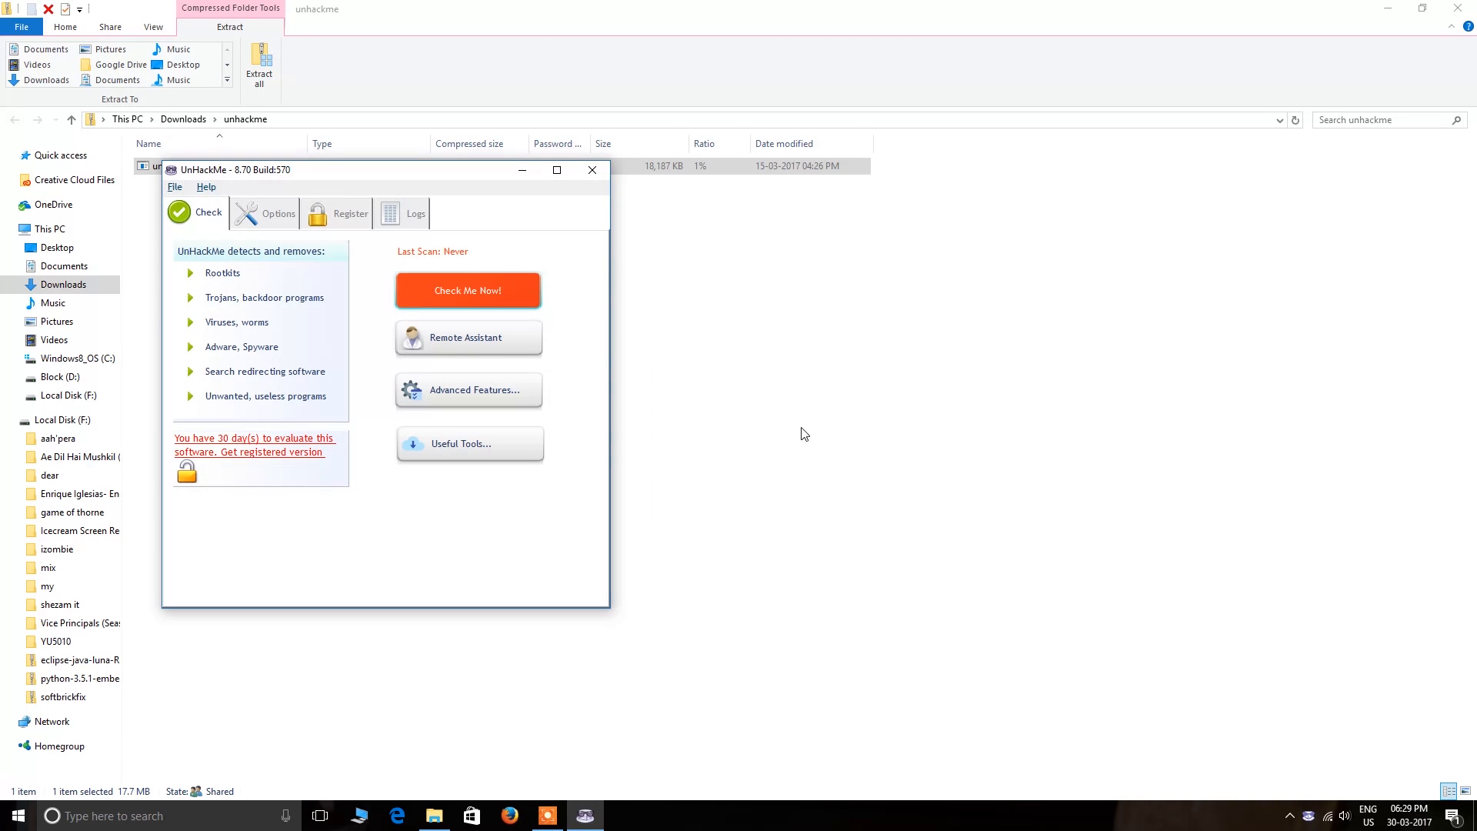
Choose Check Me Now! and run the Anti-Malware 1-minute scan.
left_click(467, 290)
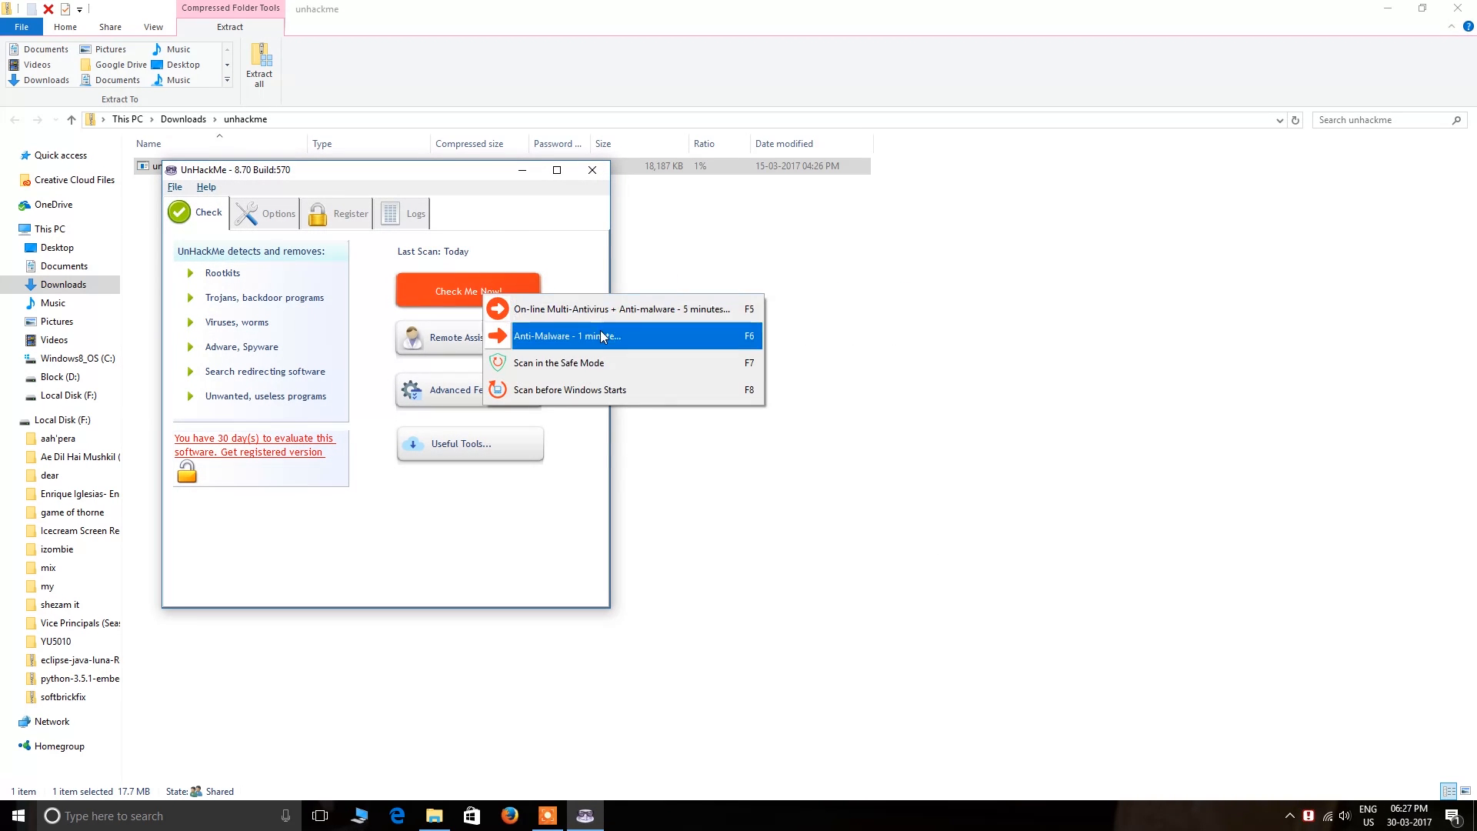
left_click(567, 336)
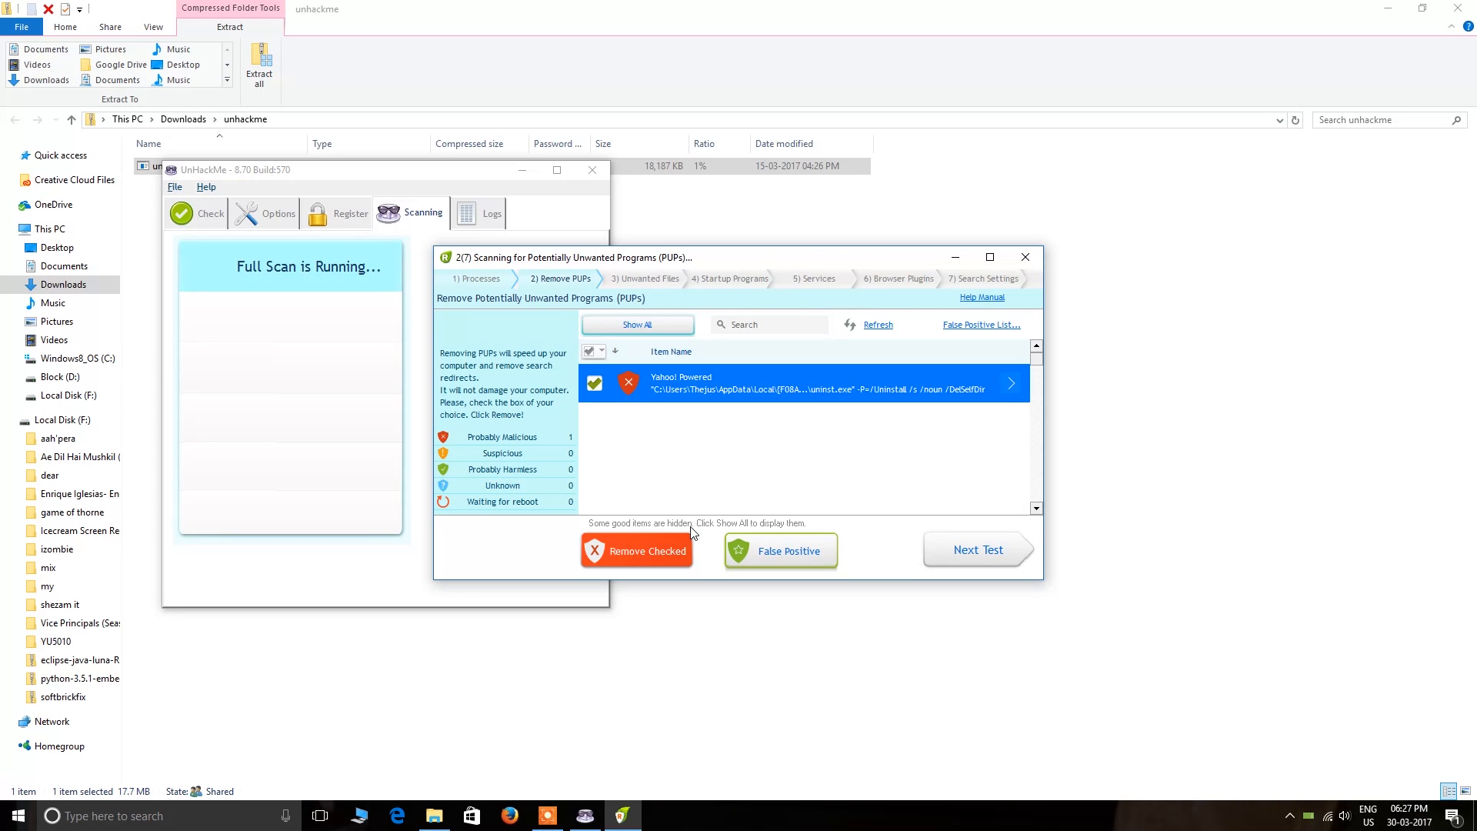
Remove the checked Yahoo! Powered item via its uninstaller, then close the PUP scan window.
left_click(637, 551)
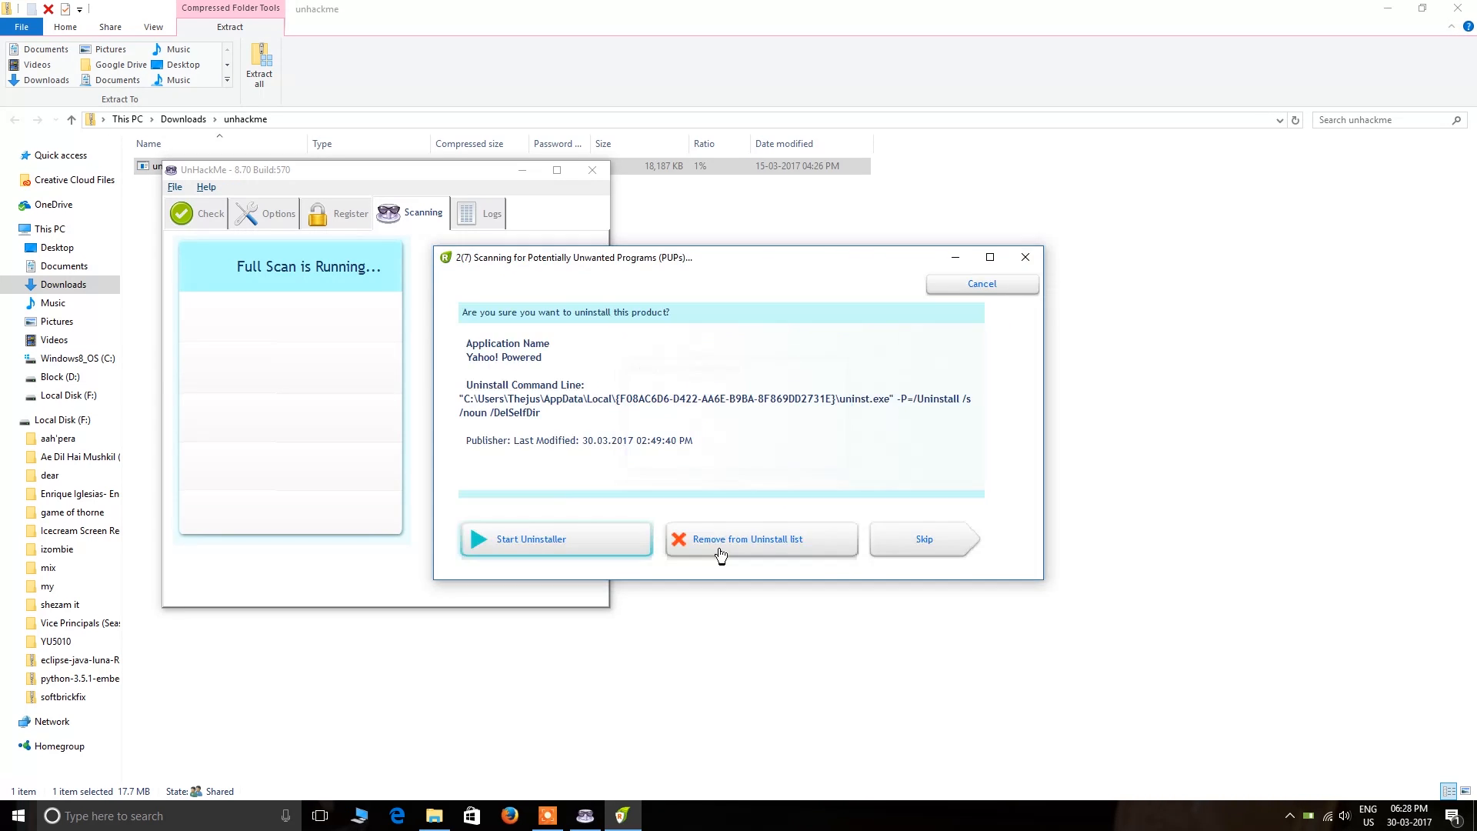
mouse_move(620, 557)
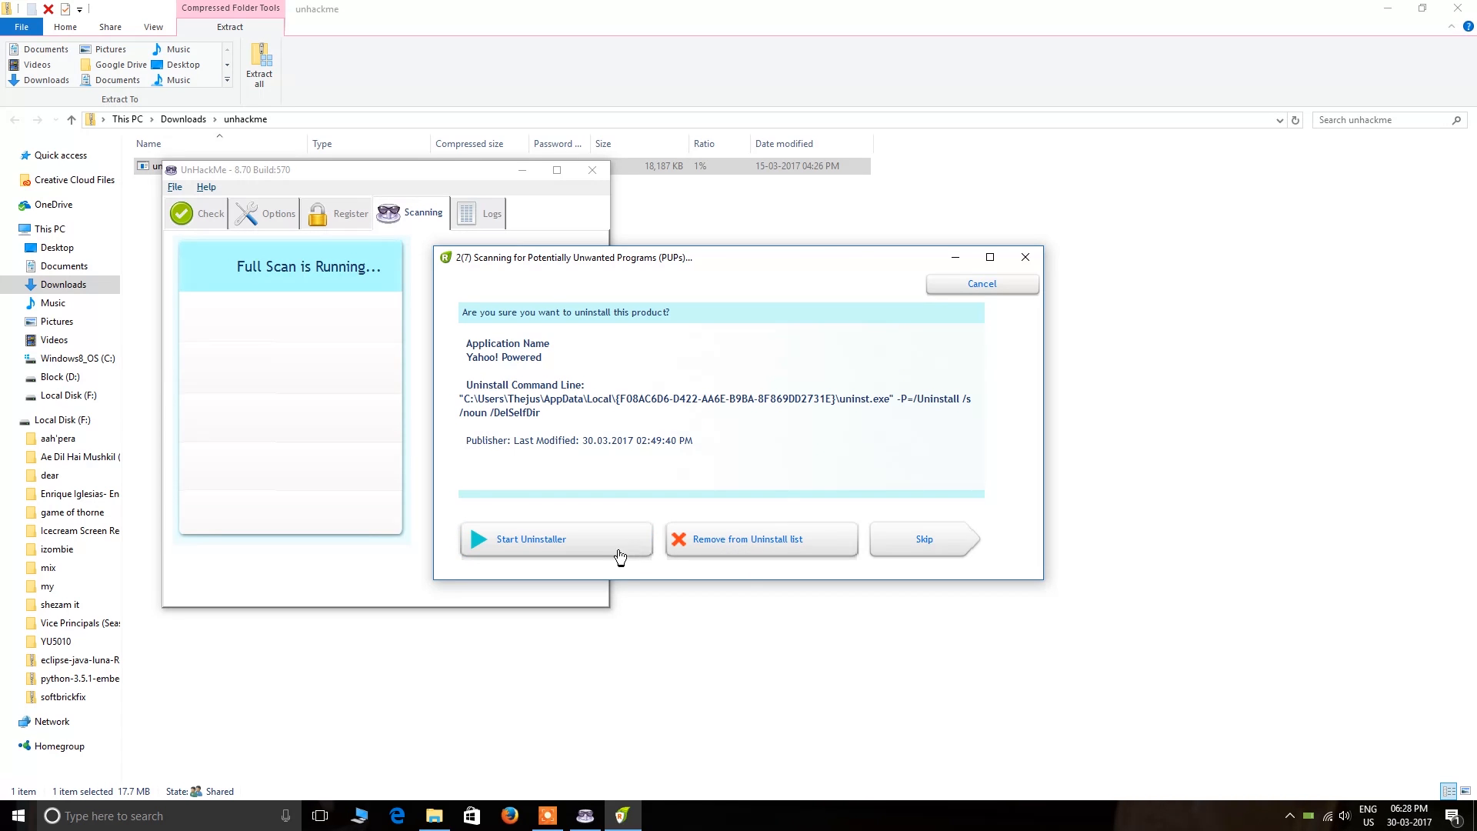
left_click(531, 538)
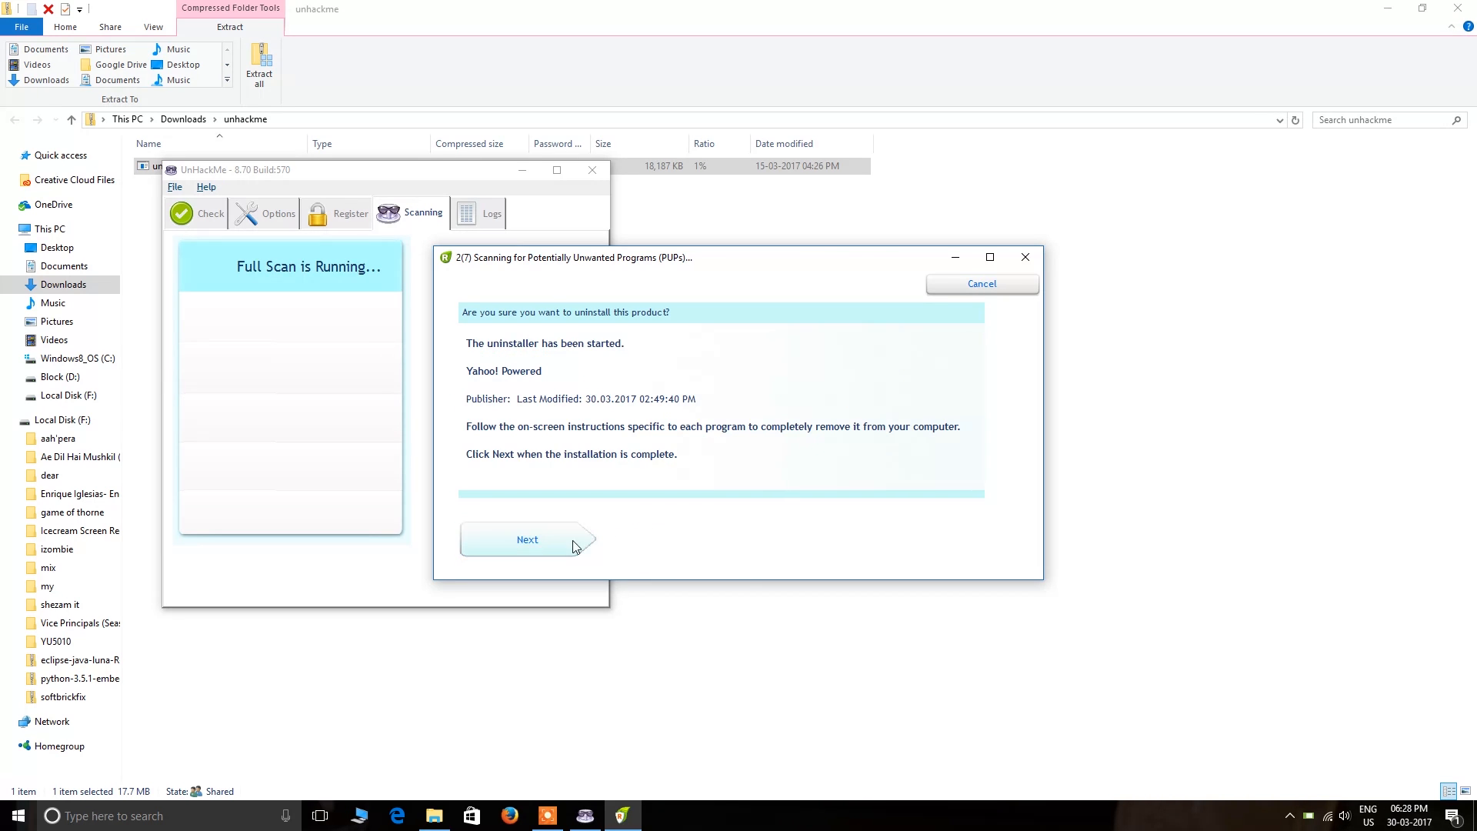
left_click(526, 539)
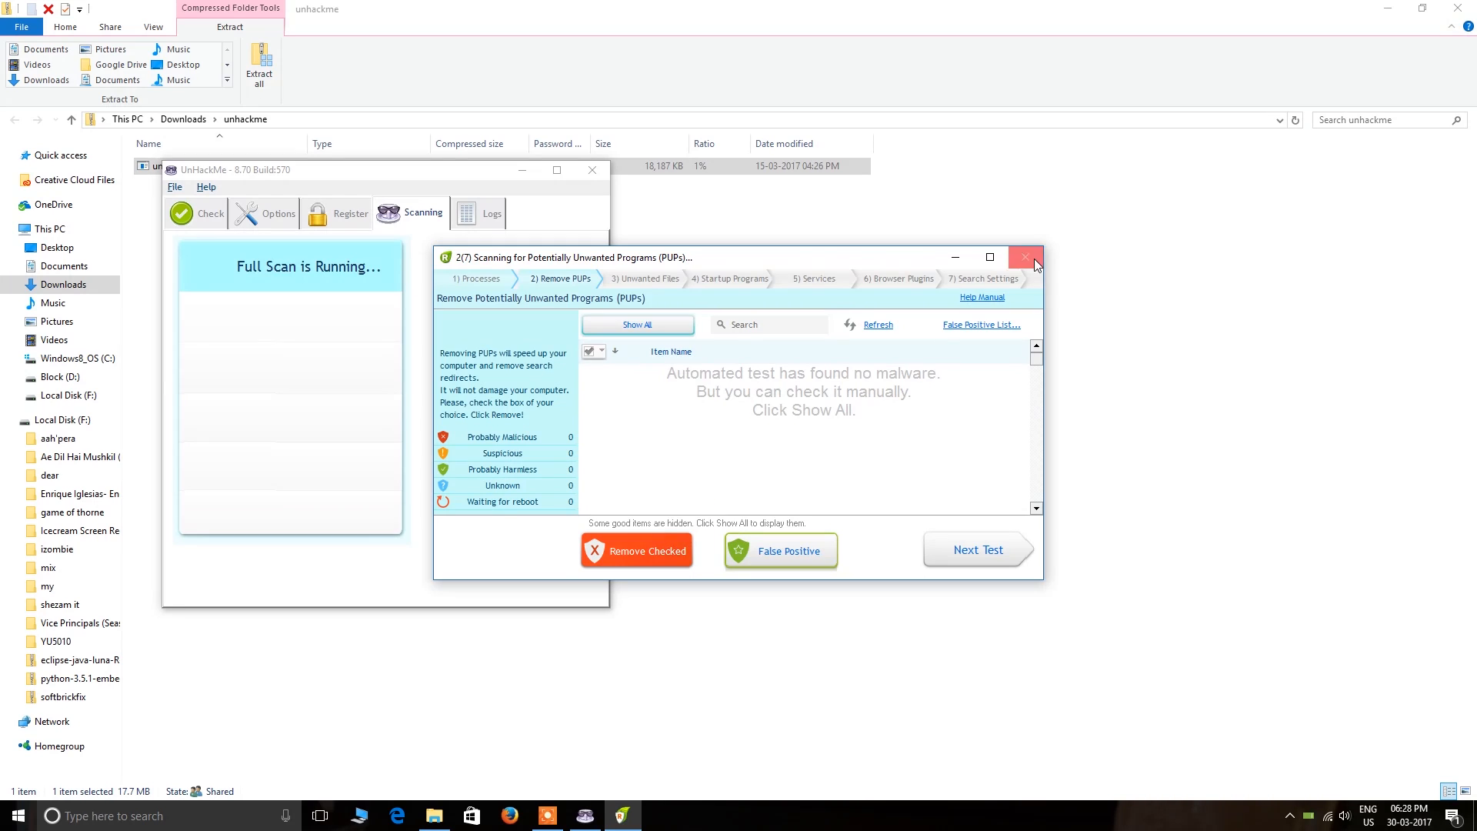
left_click(1025, 257)
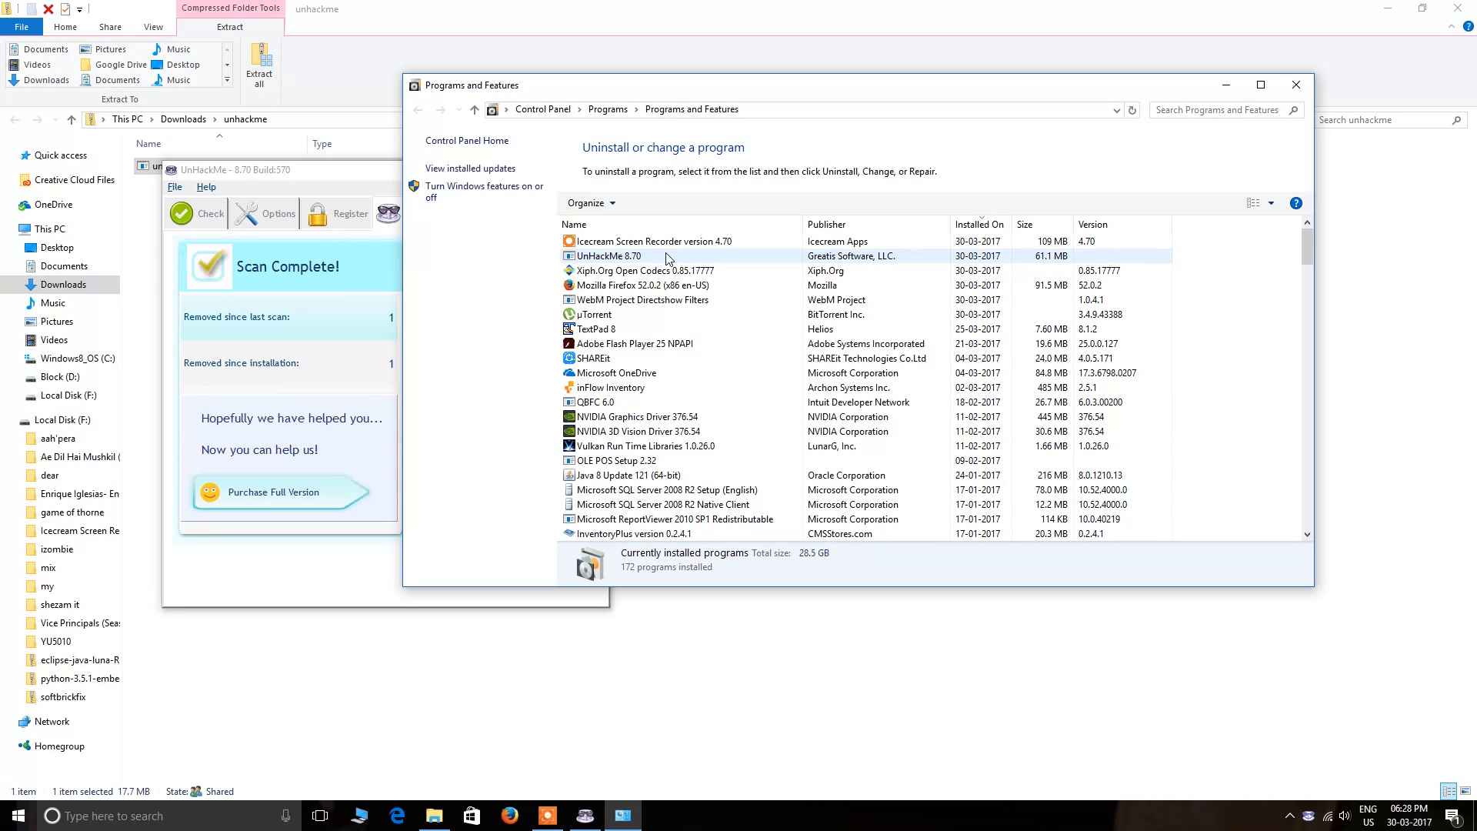
Select UnHackMe 8.70 in Programs and Features, uninstall it, and confirm.
left_click(608, 255)
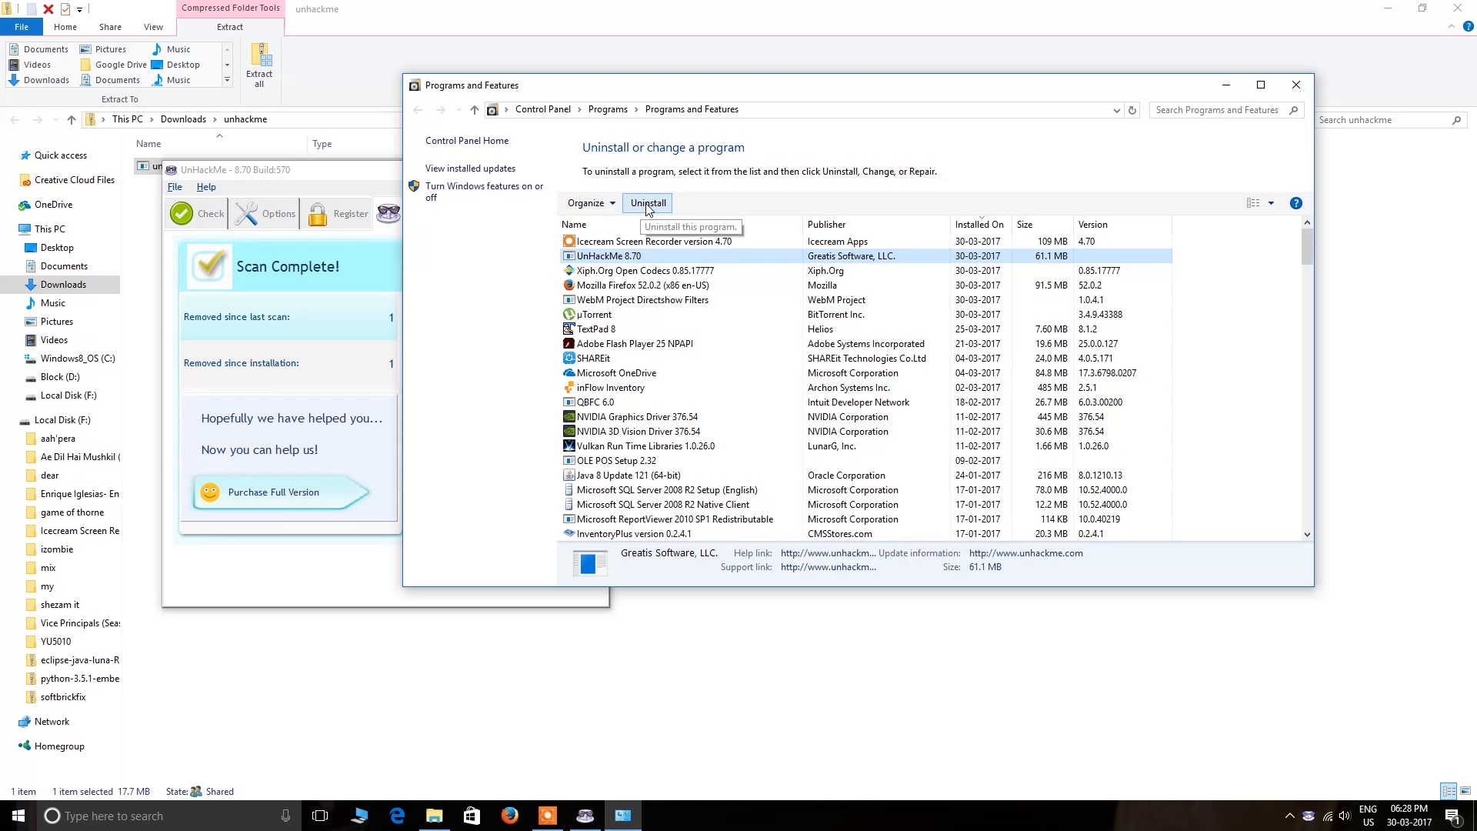
left_click(647, 203)
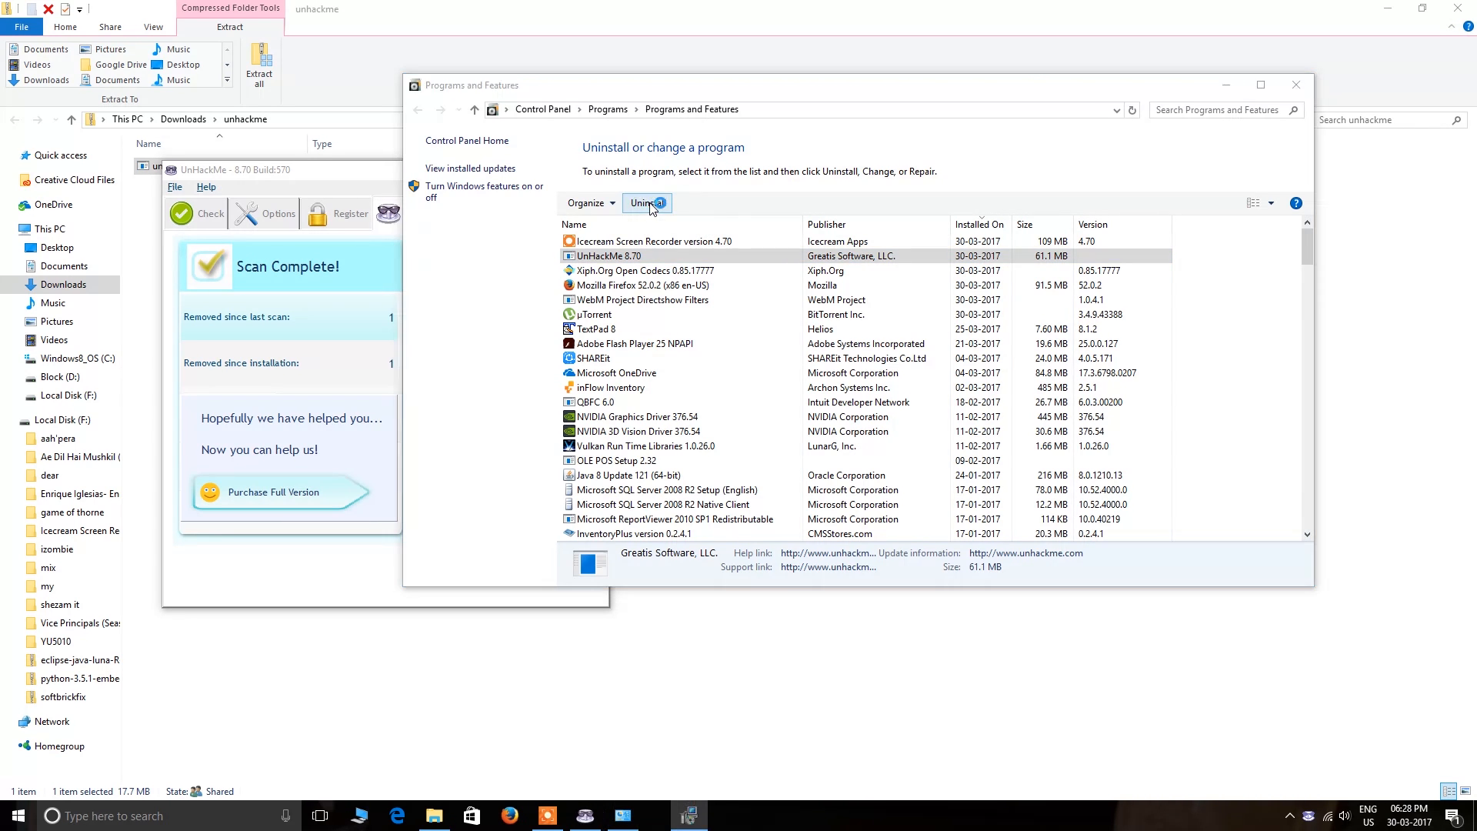
left_click(647, 202)
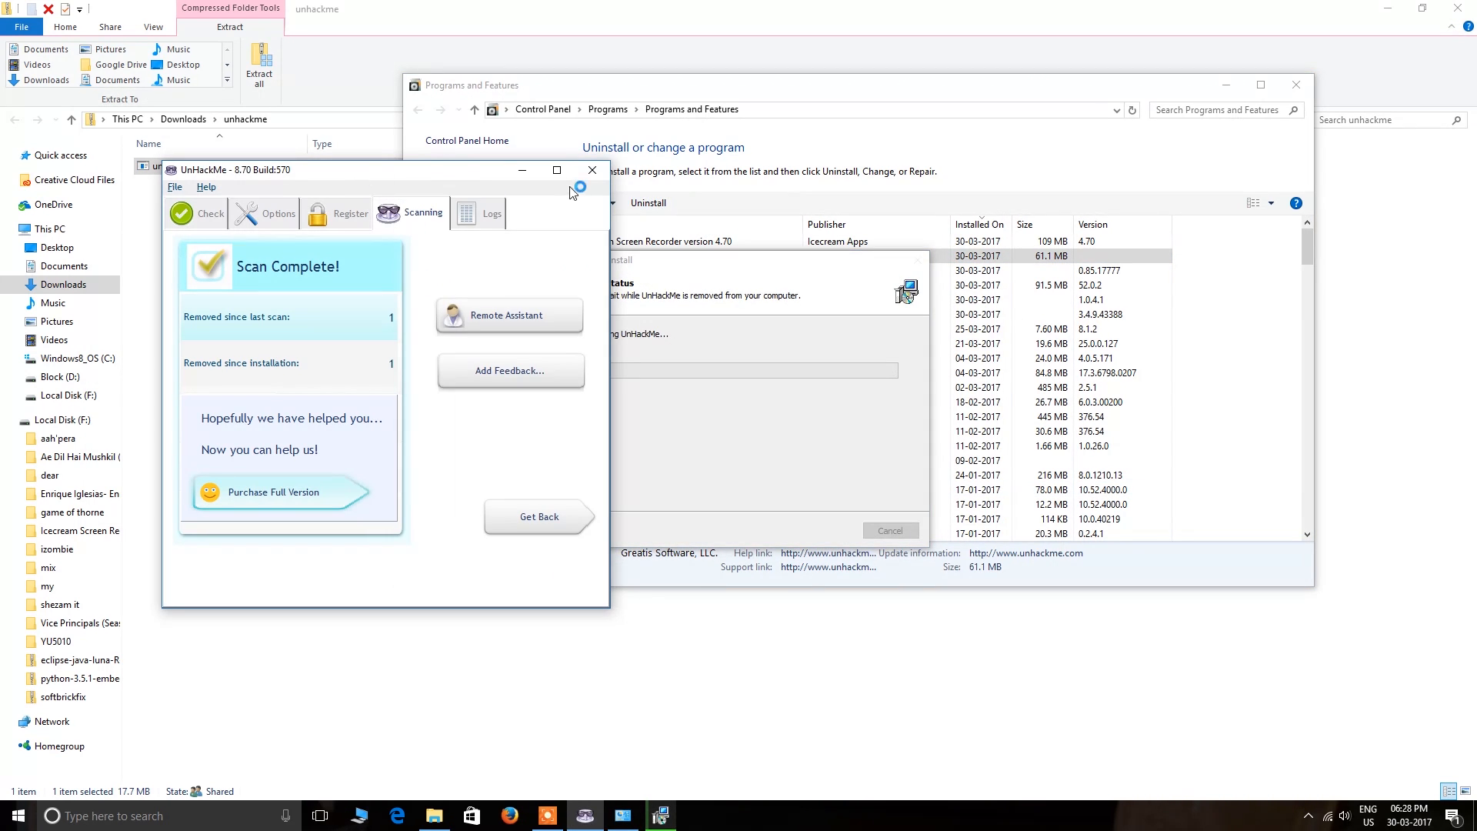